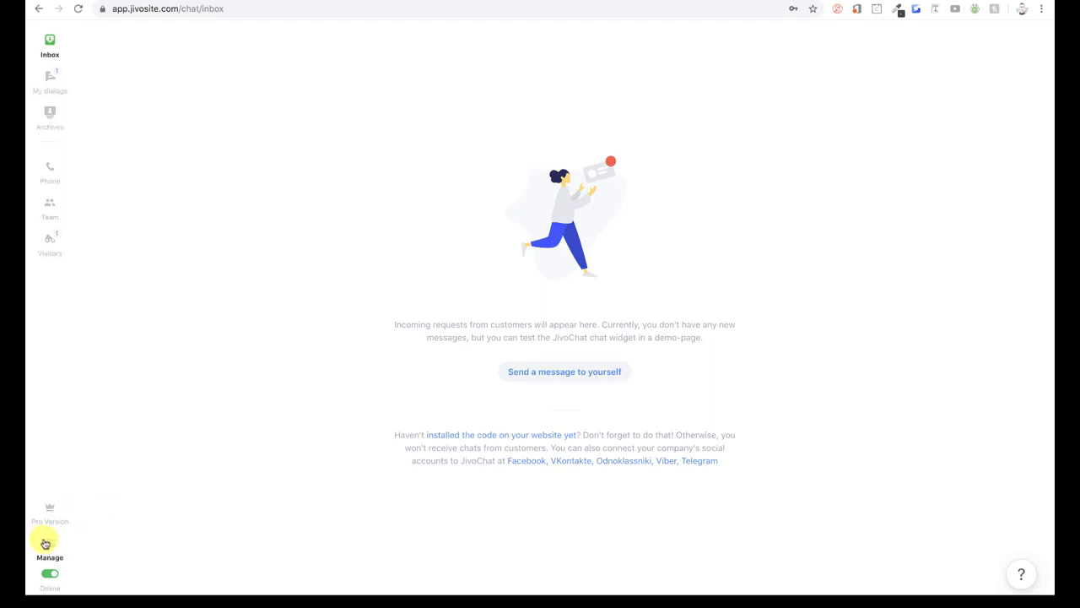
- Open the Installation settings with the widget code for the sneakersandskates.com channel
left_click(49, 542)
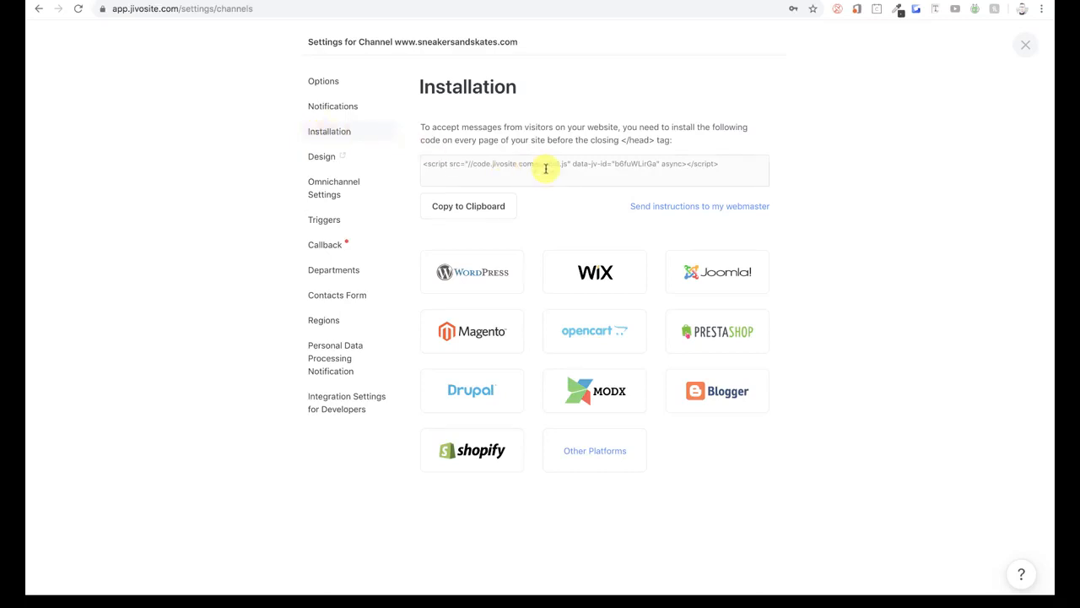
left_click(698, 206)
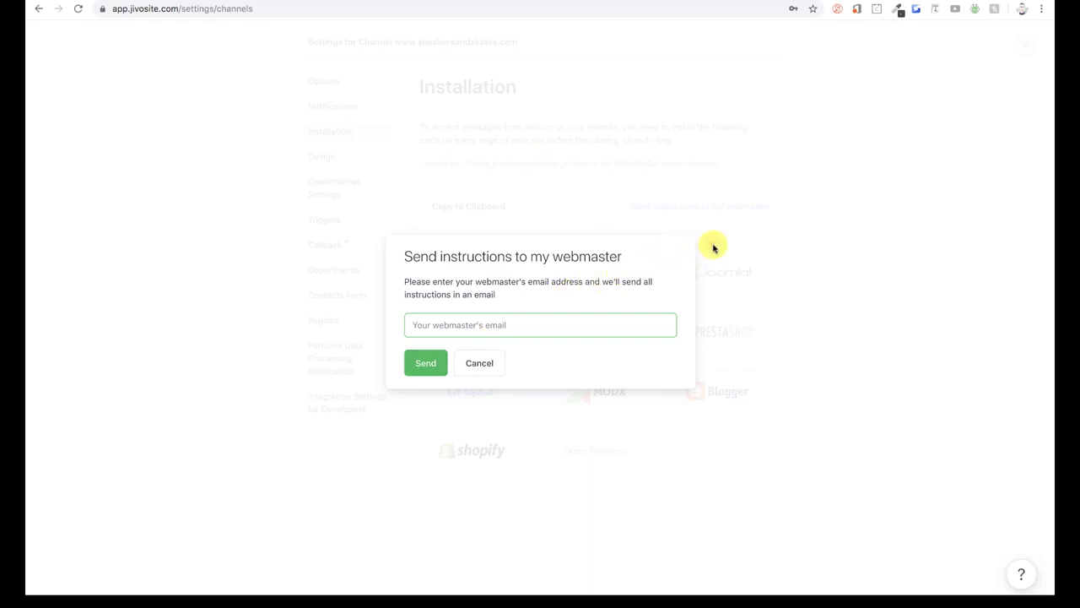
left_click(480, 363)
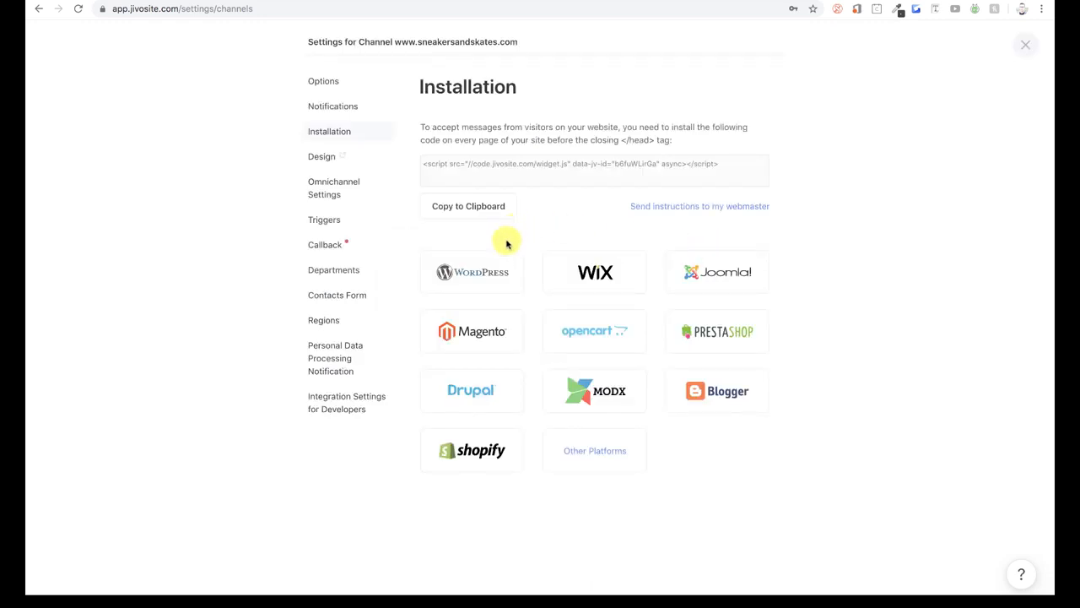
mouse_move(563, 278)
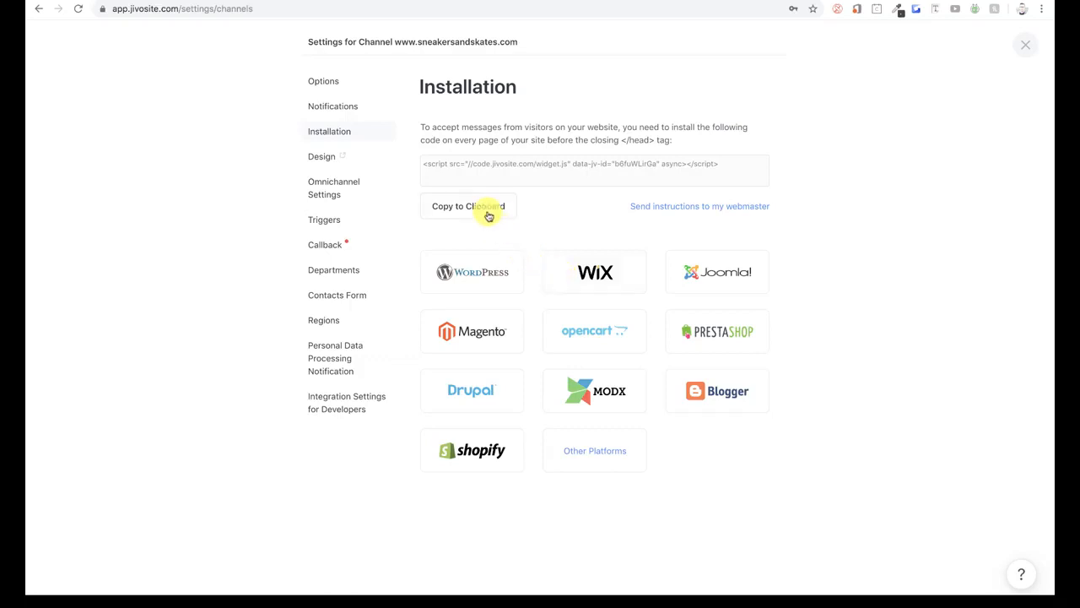
left_click(468, 205)
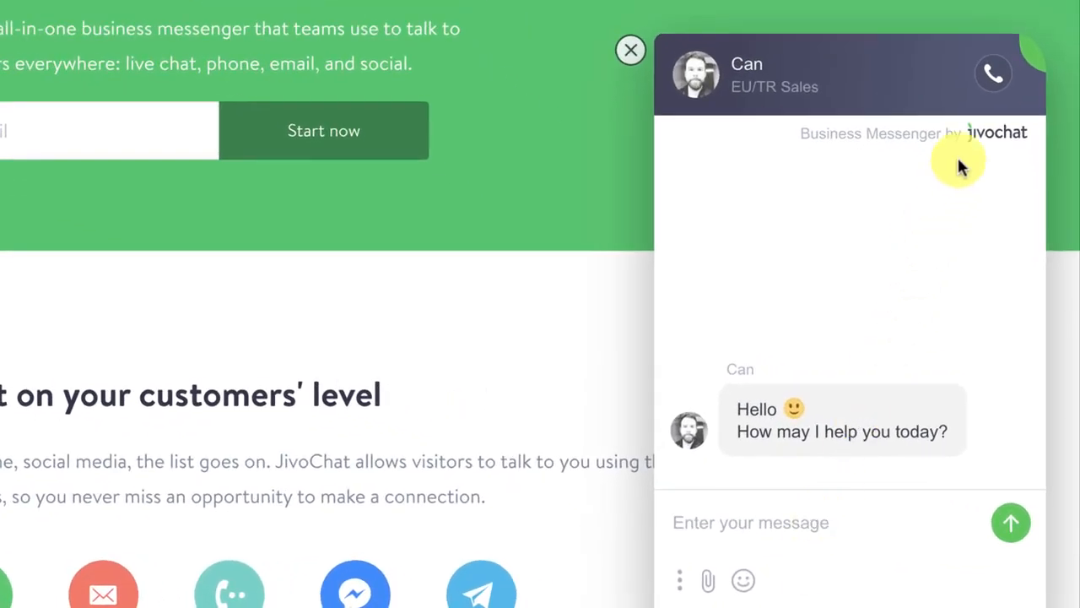
- Open the widget's callback form asking for a phone number, promising a call within 27 seconds
left_click(994, 73)
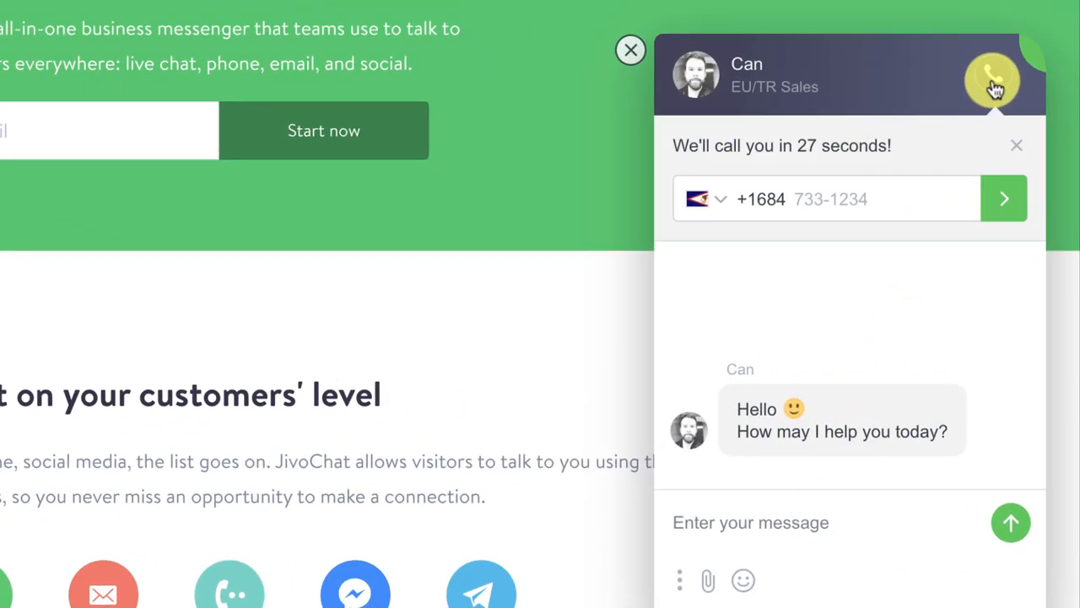